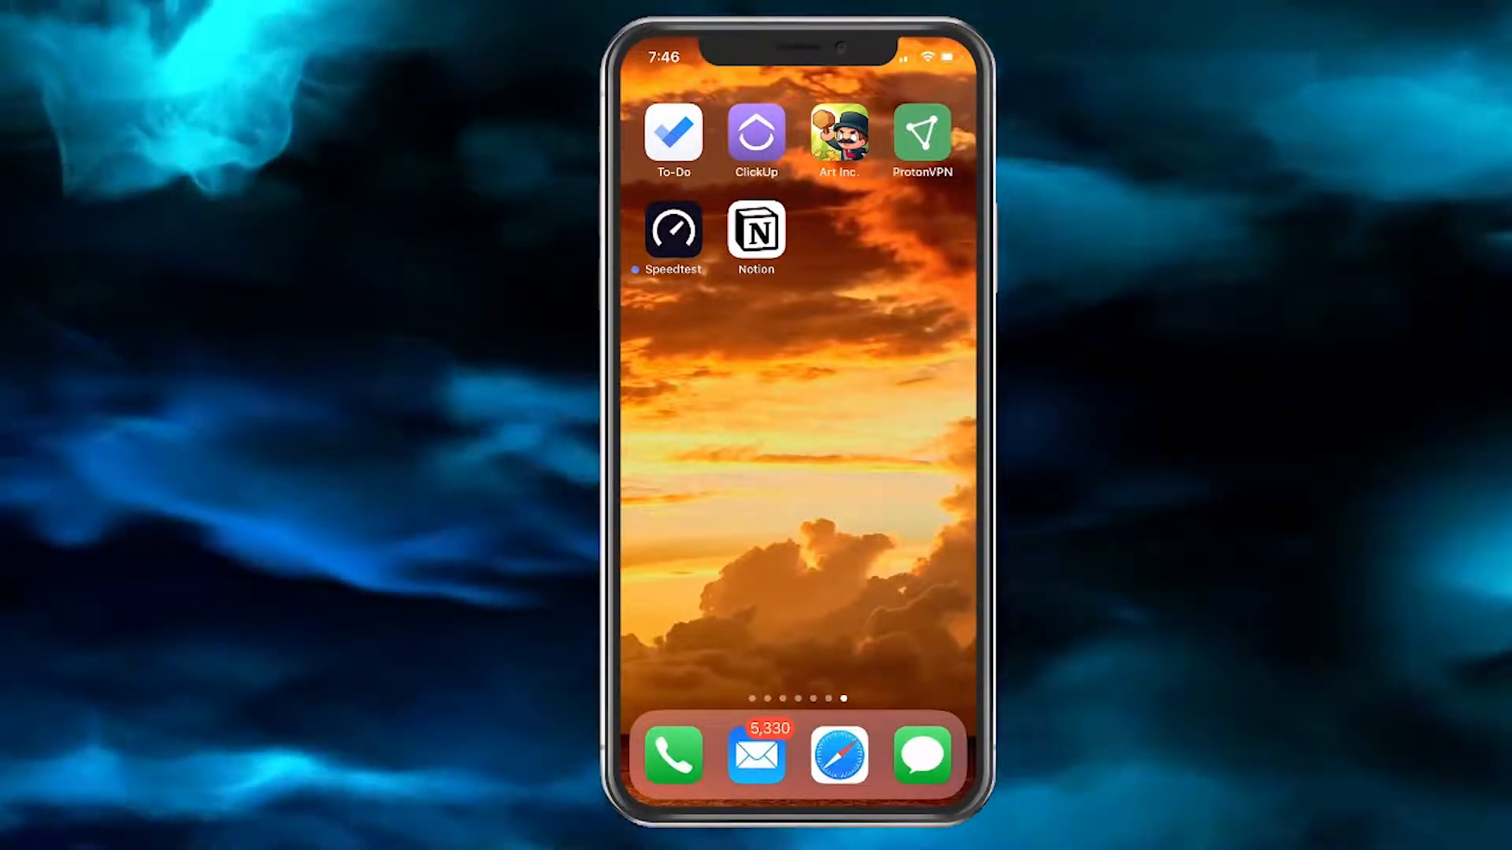
# - Launch Safari from the dock so the Google homepage appears
pyautogui.click(838, 754)
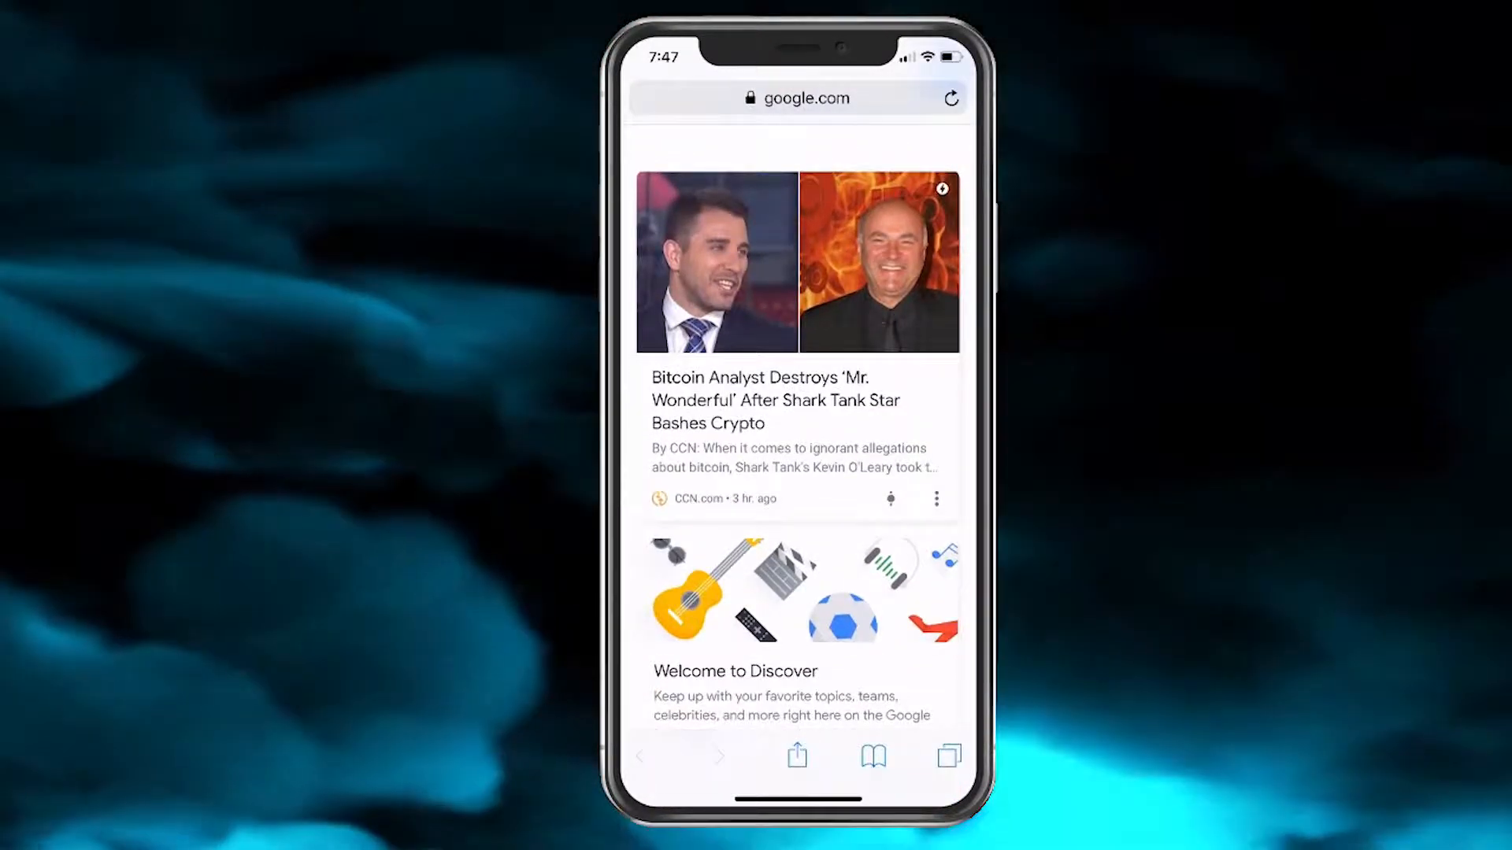
# - Show the tab overview listing Ledger, ETH Gas Station, DappRadar and the other open pages
pyautogui.click(948, 756)
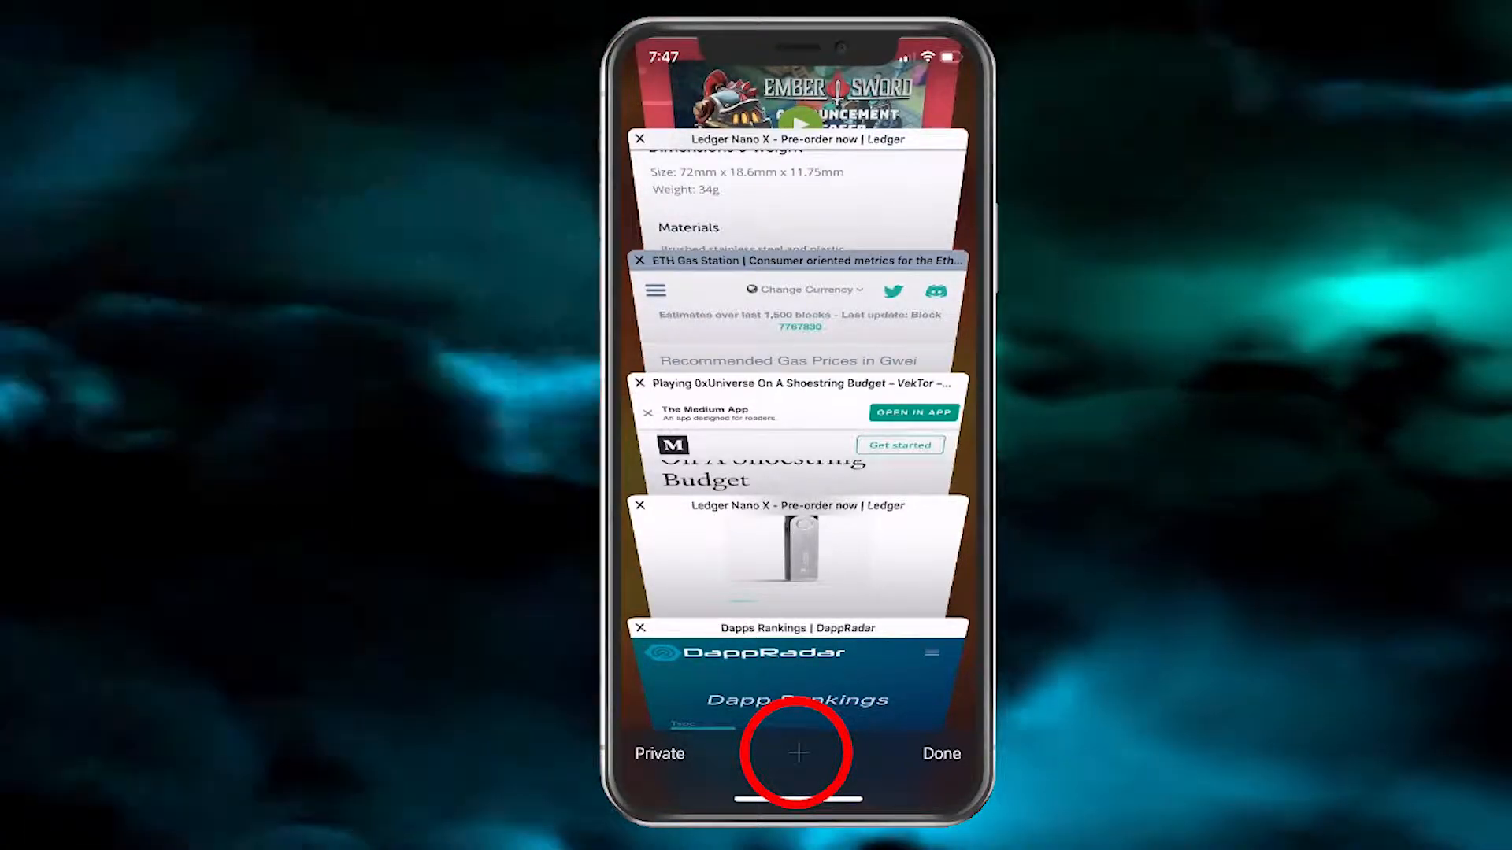
# - Reopen the Google tab from the Recently Closed Tabs list via long-press on +
pyautogui.click(797, 755)
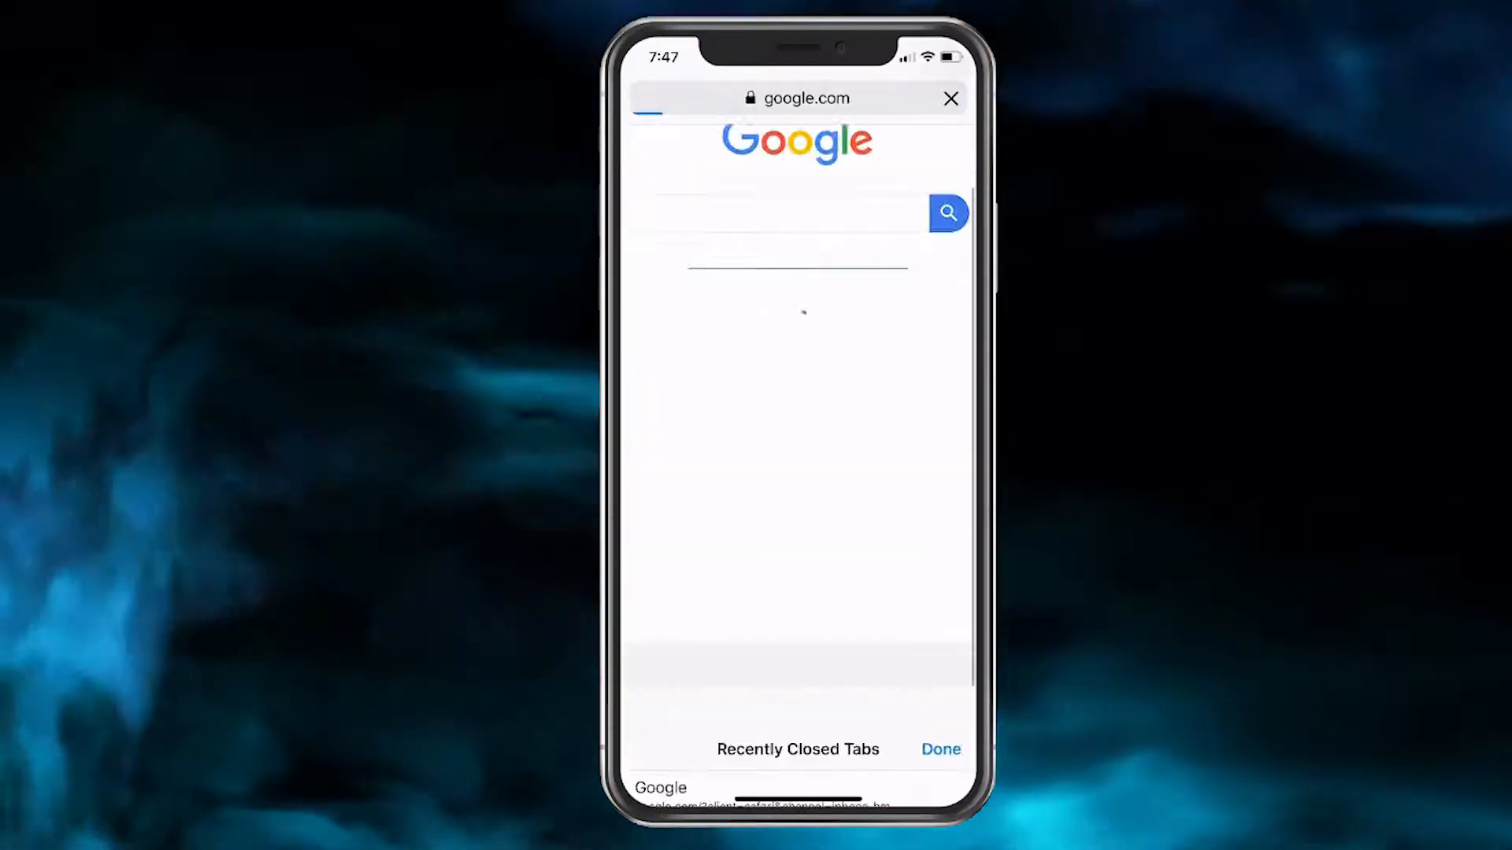
pyautogui.click(938, 750)
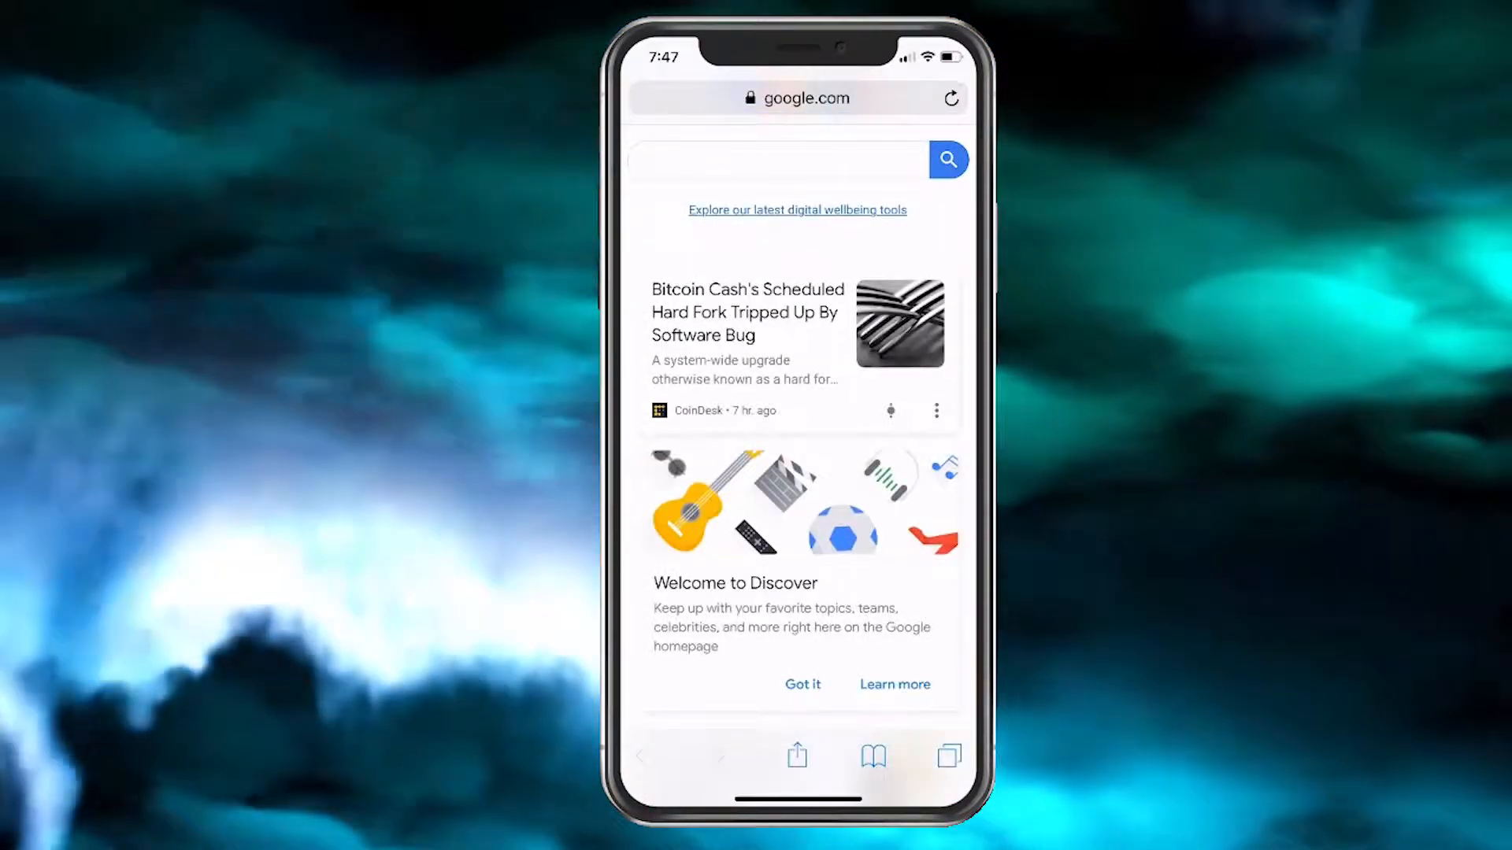
pyautogui.scroll(-3)
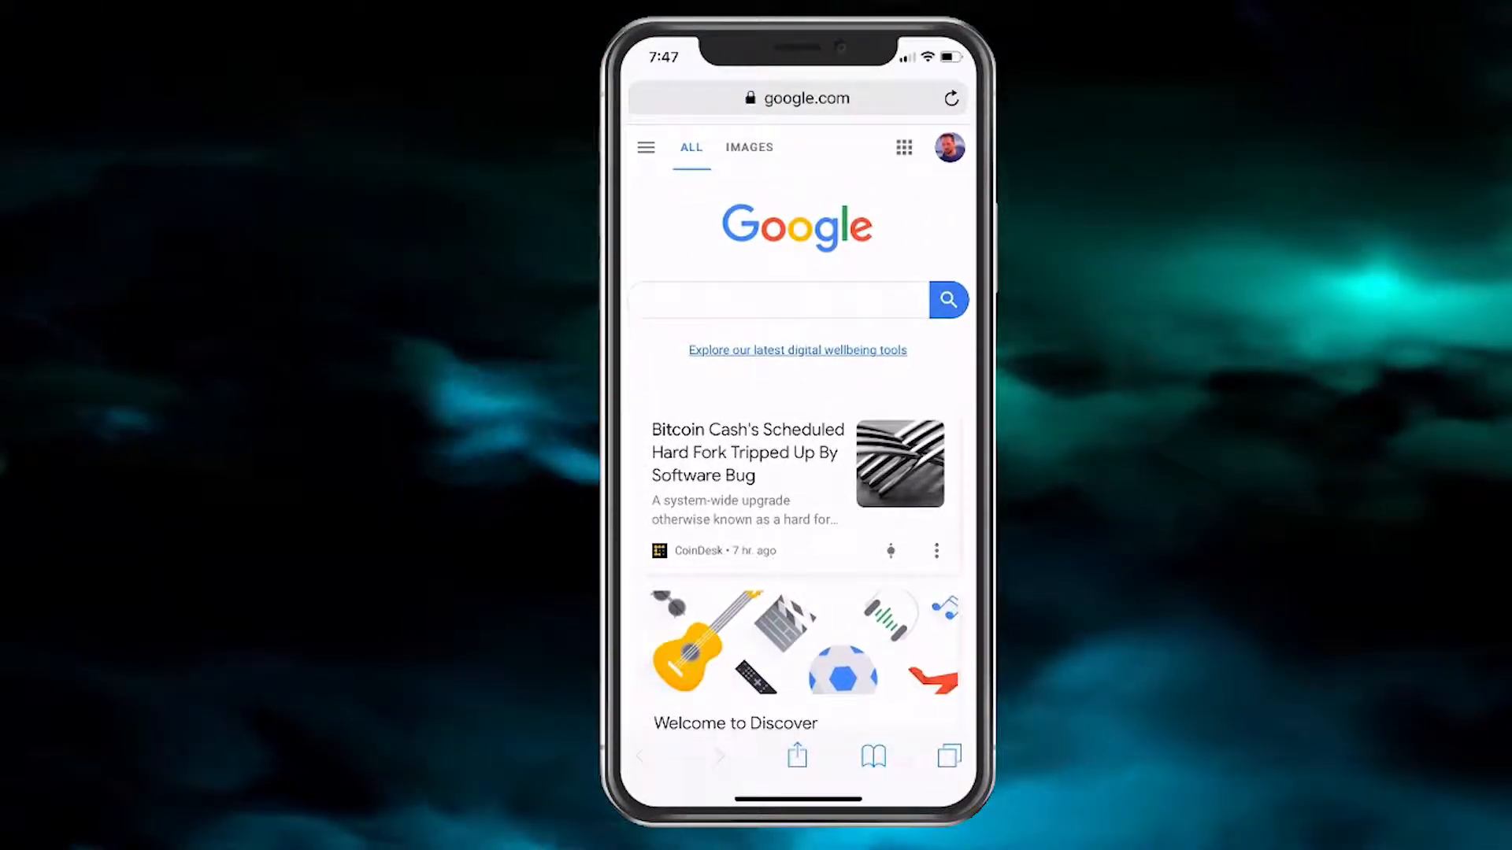